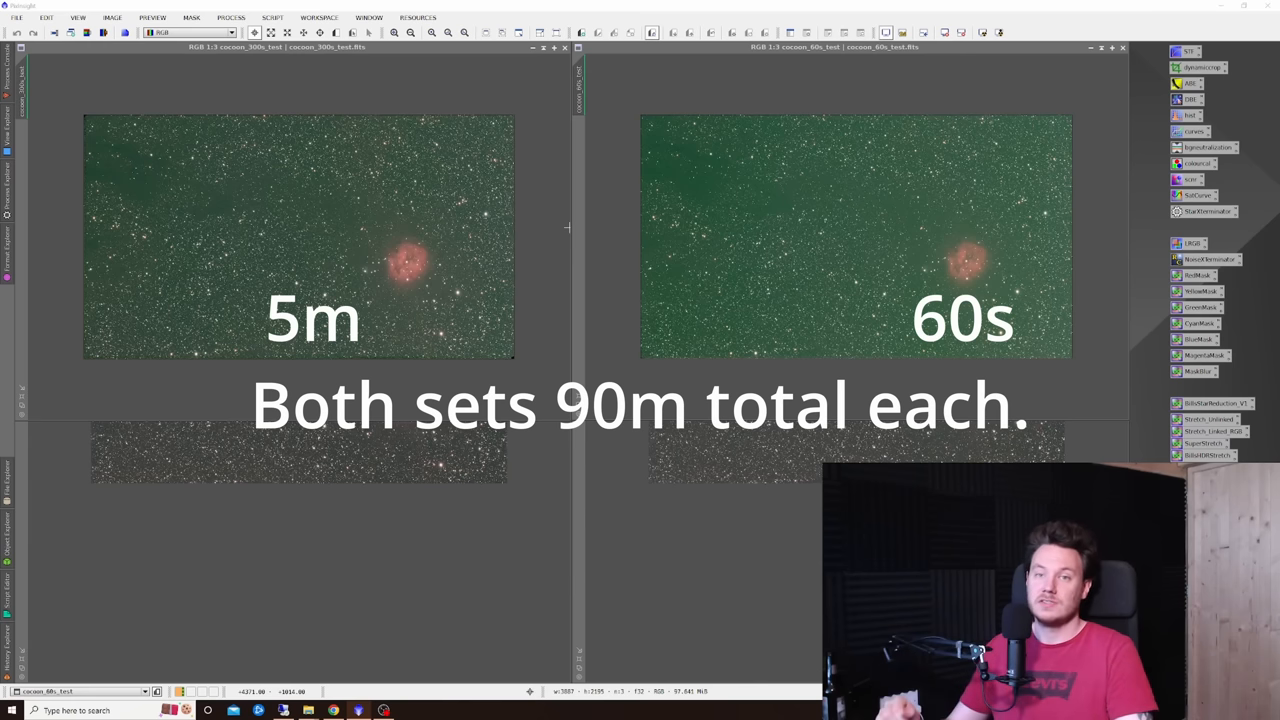
pyautogui.moveTo(557, 272)
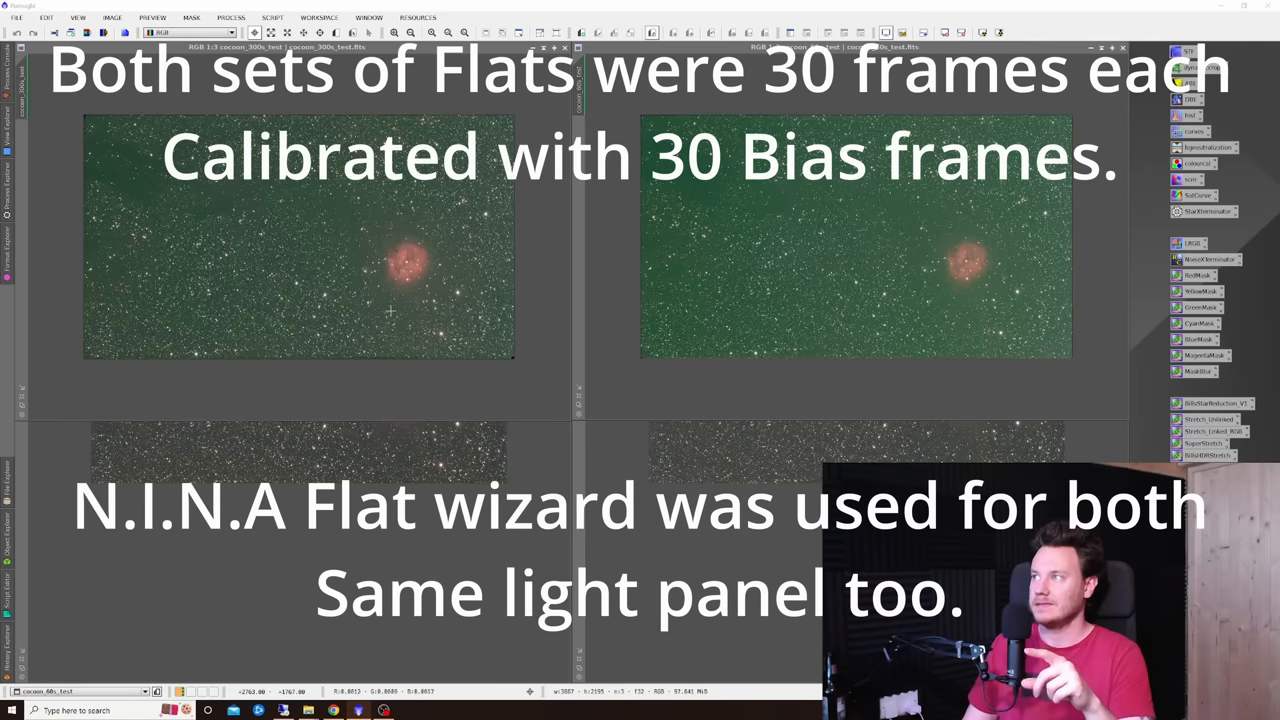
pyautogui.moveTo(783, 288)
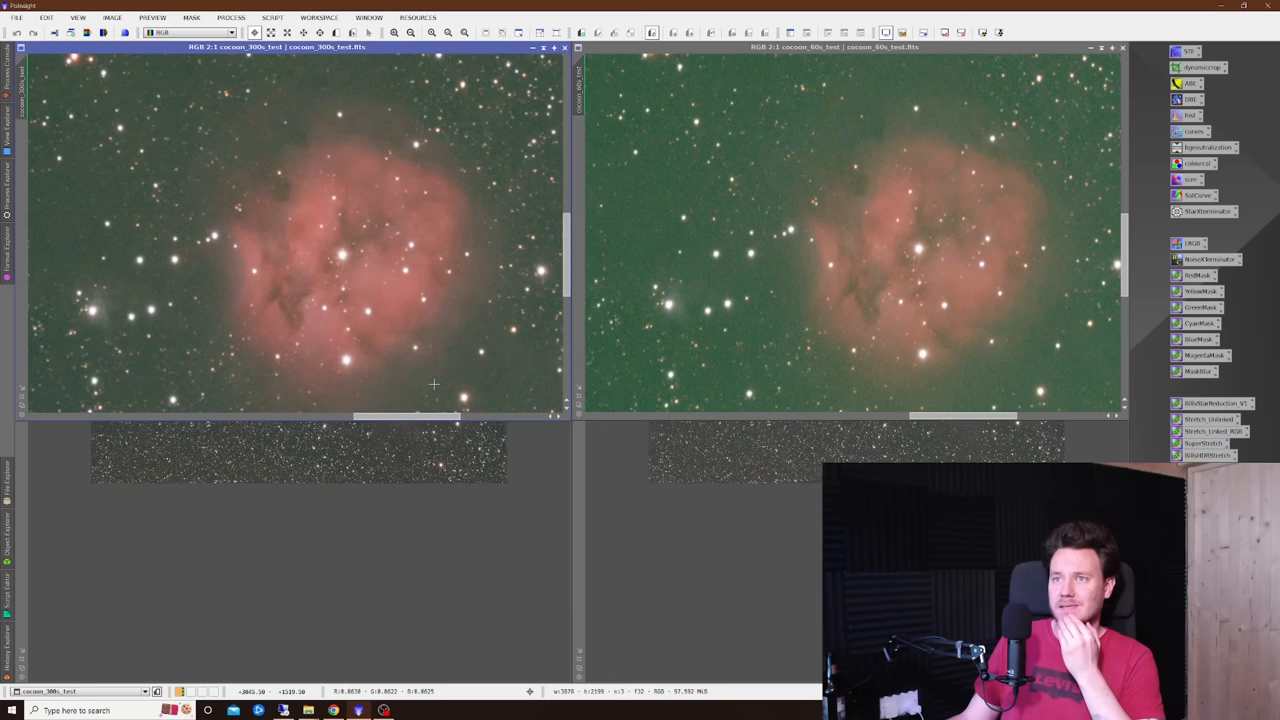
pyautogui.moveTo(427, 338)
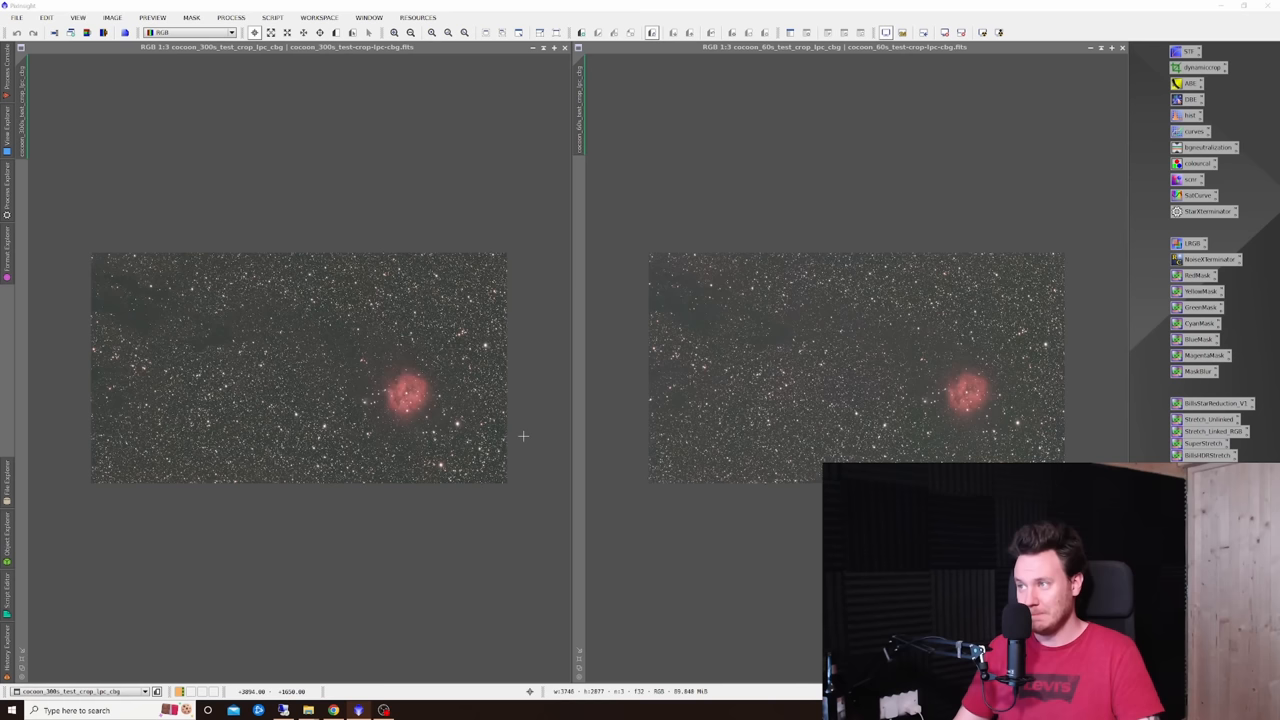
pyautogui.moveTo(427, 413)
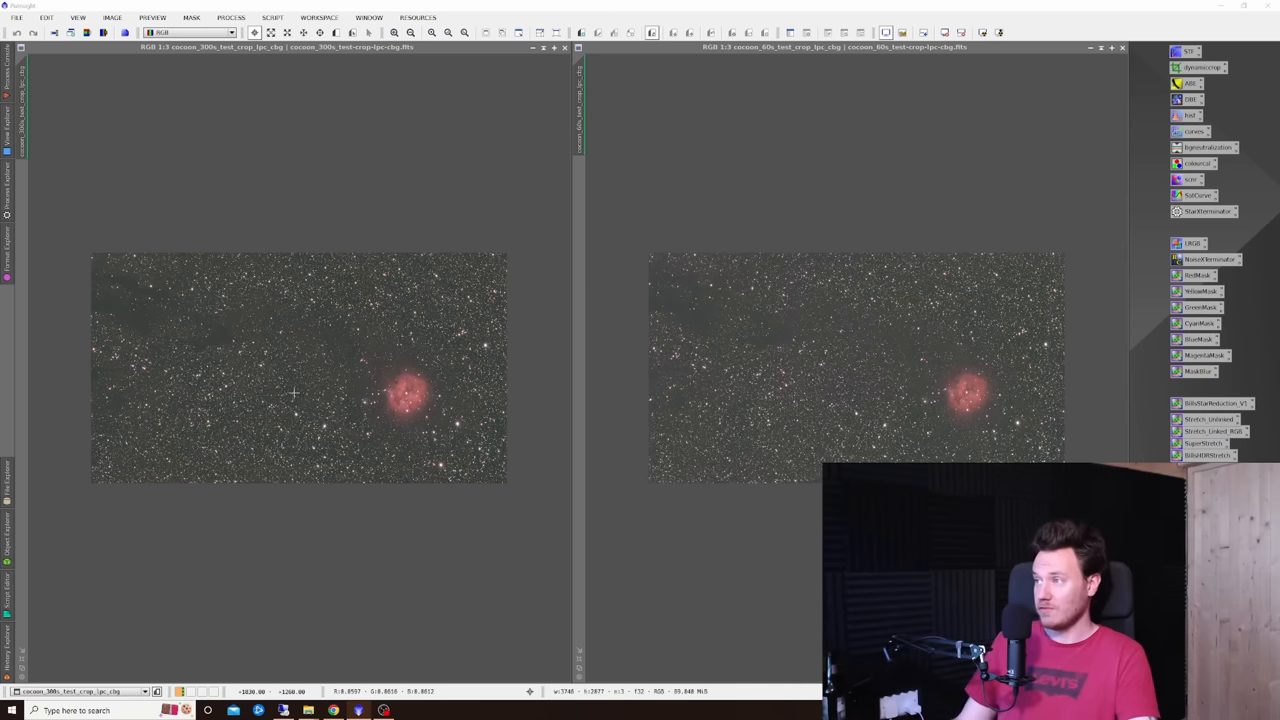
pyautogui.moveTo(268, 393)
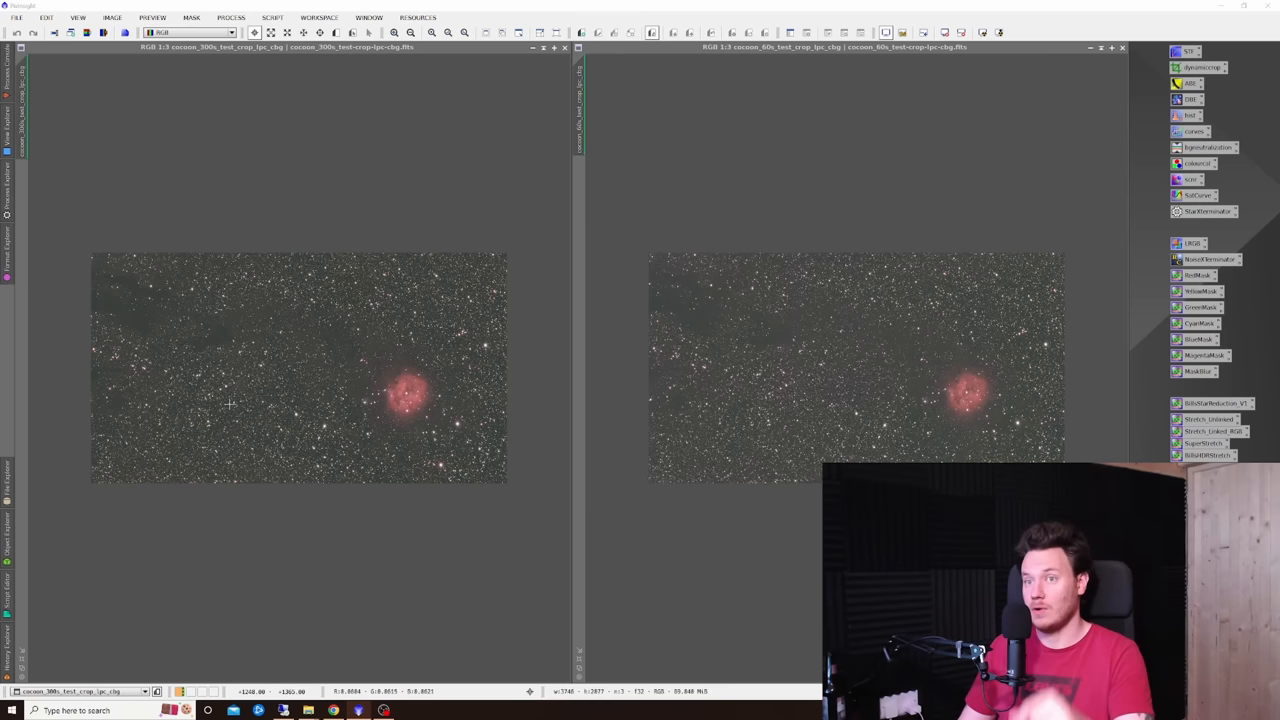
pyautogui.moveTo(258, 369)
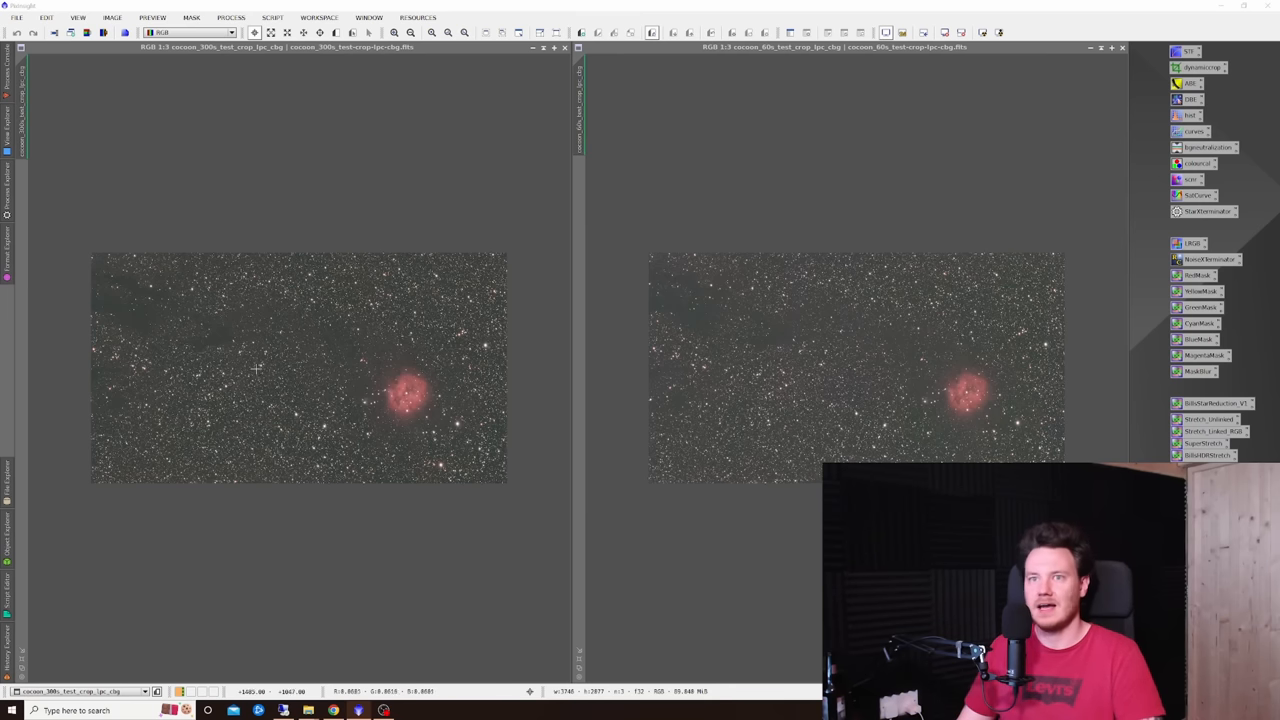
pyautogui.moveTo(148, 310)
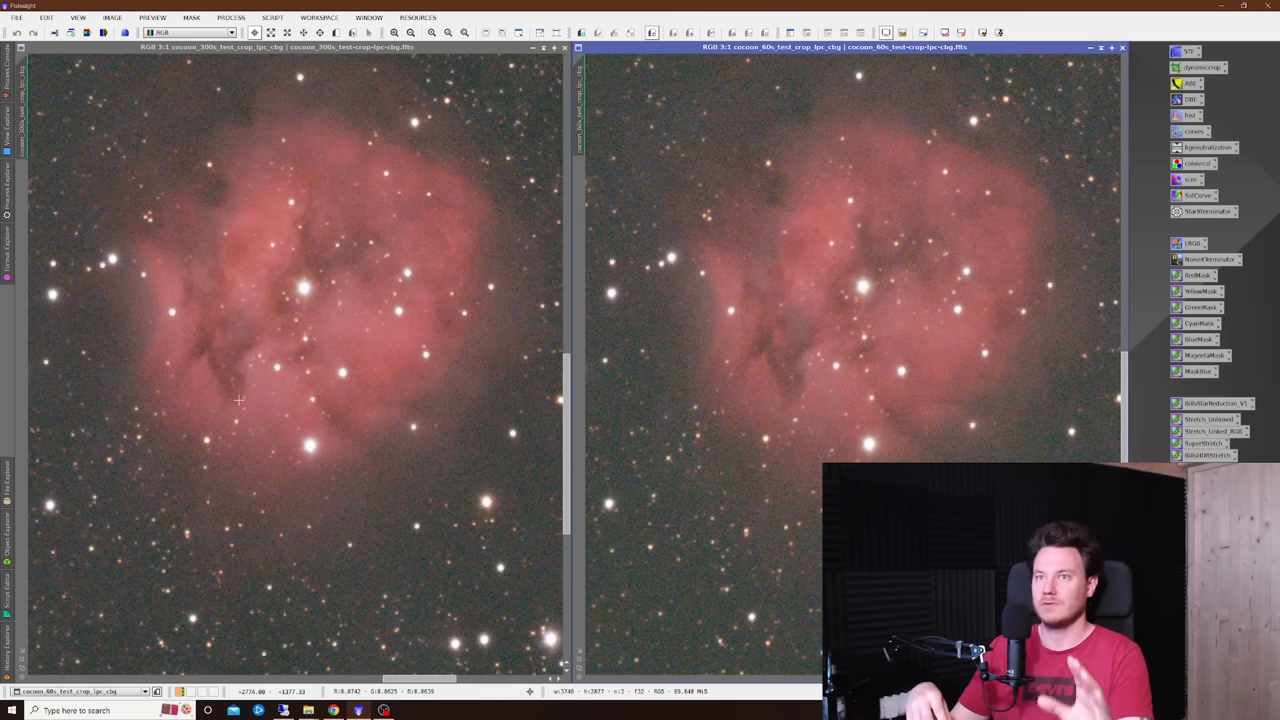
pyautogui.moveTo(126, 279)
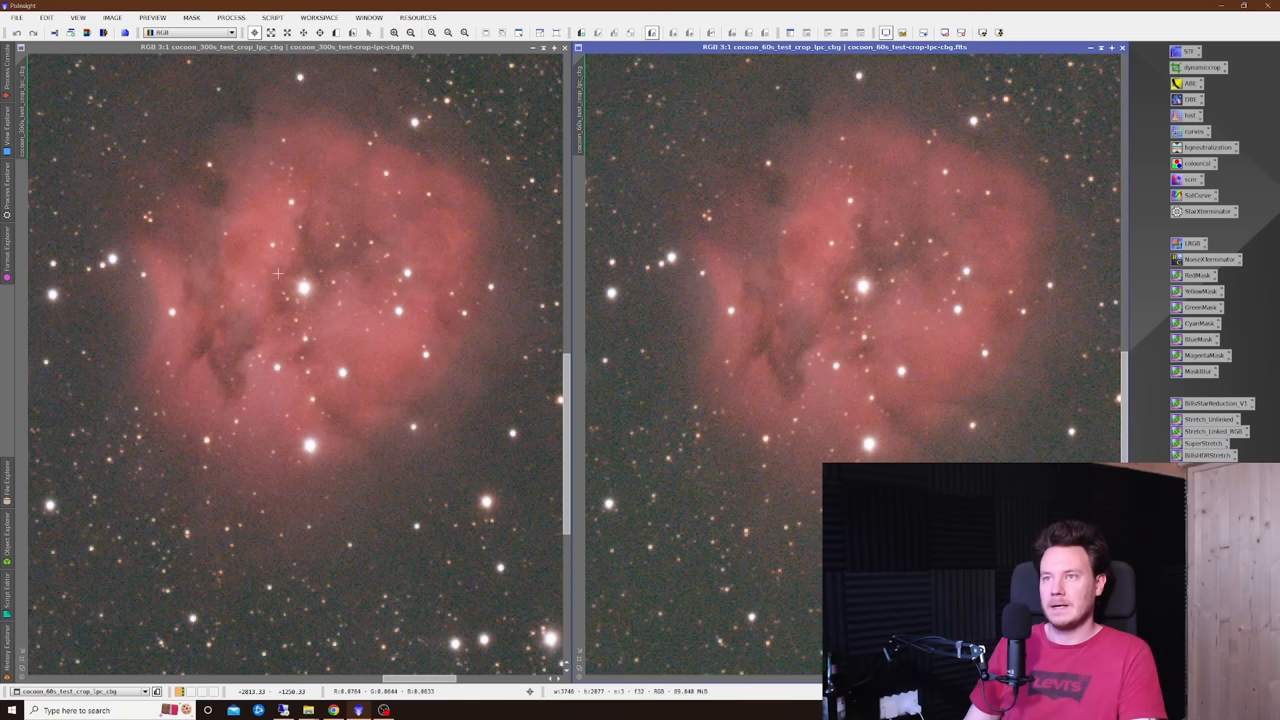
pyautogui.moveTo(367, 260)
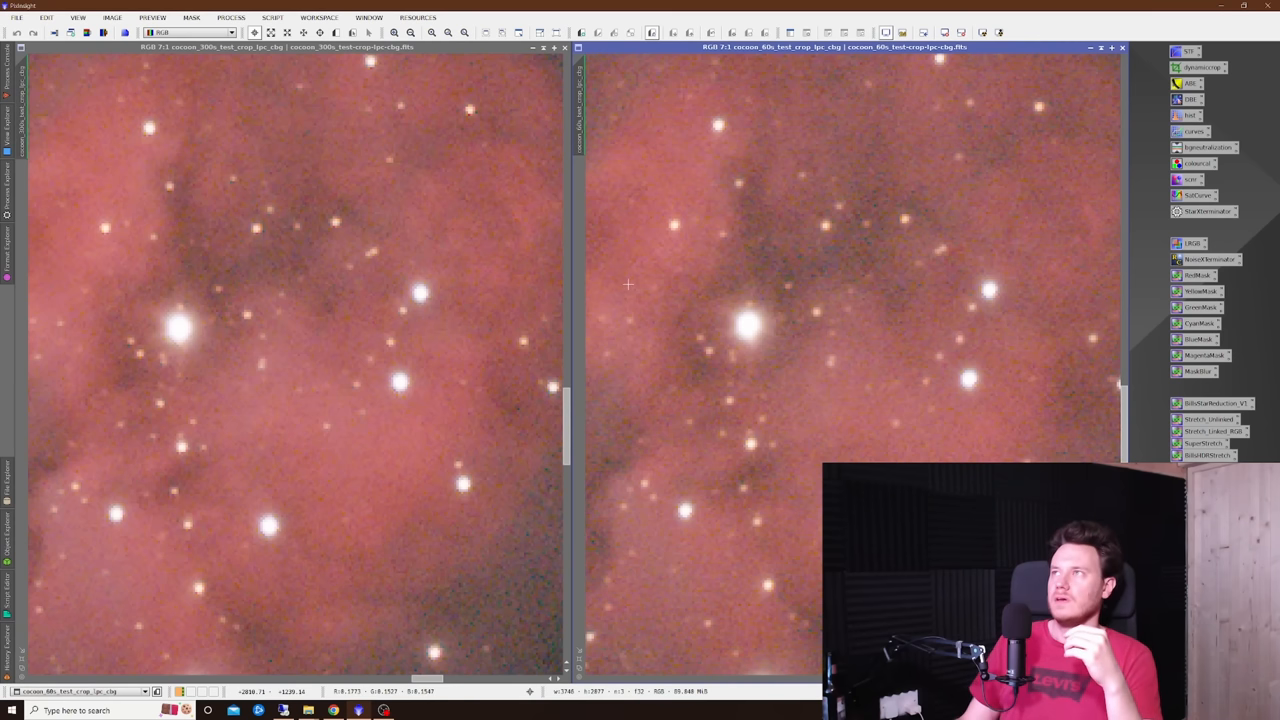
pyautogui.moveTo(935, 229)
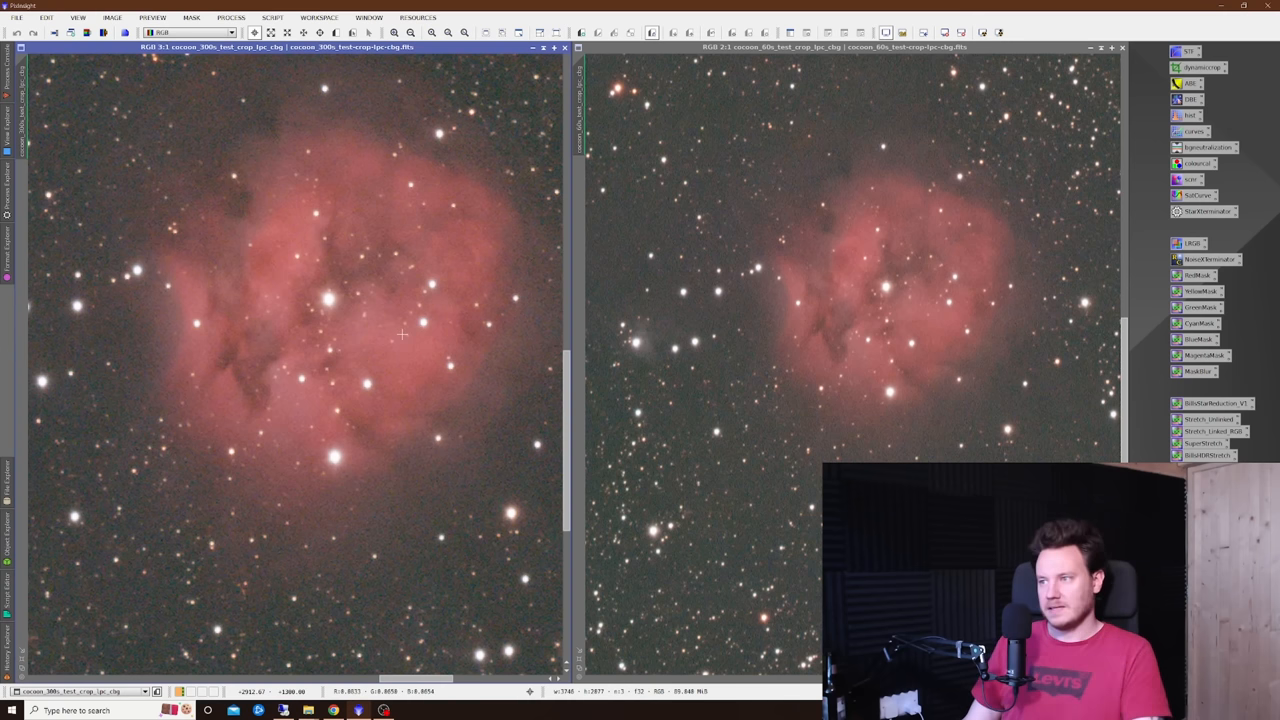
pyautogui.moveTo(367, 345)
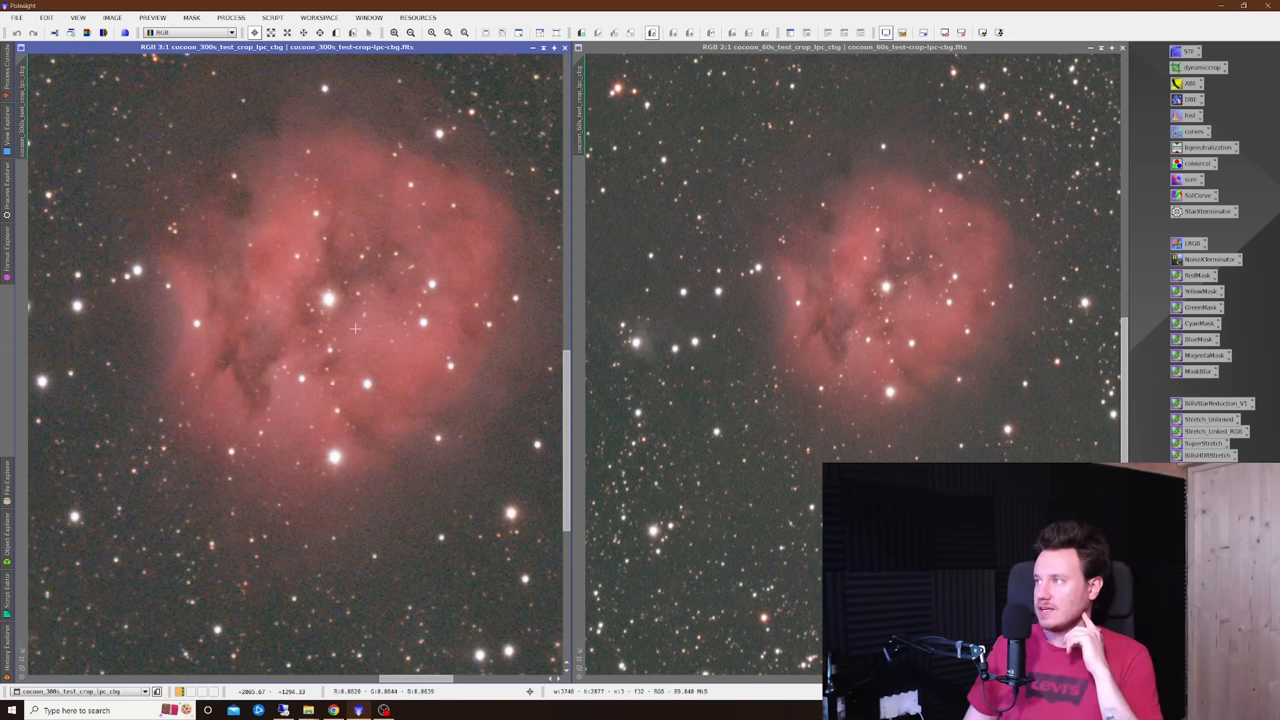
pyautogui.moveTo(432, 315)
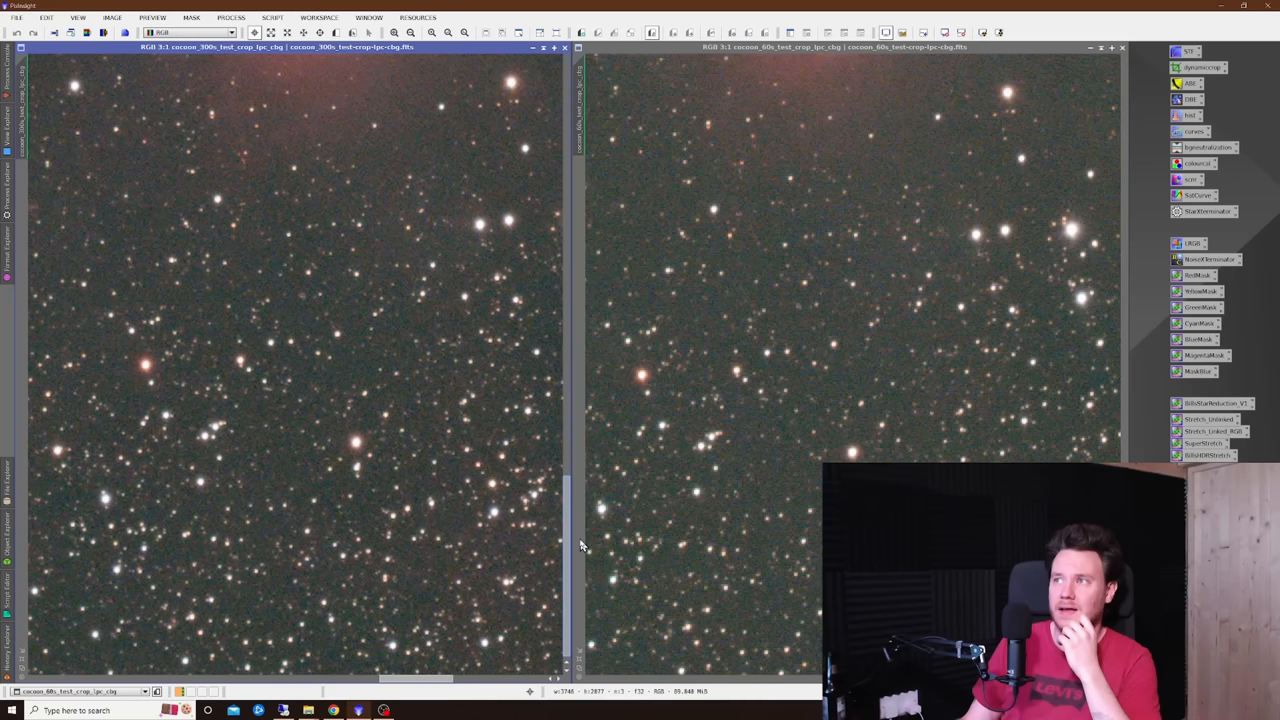
pyautogui.moveTo(200, 221)
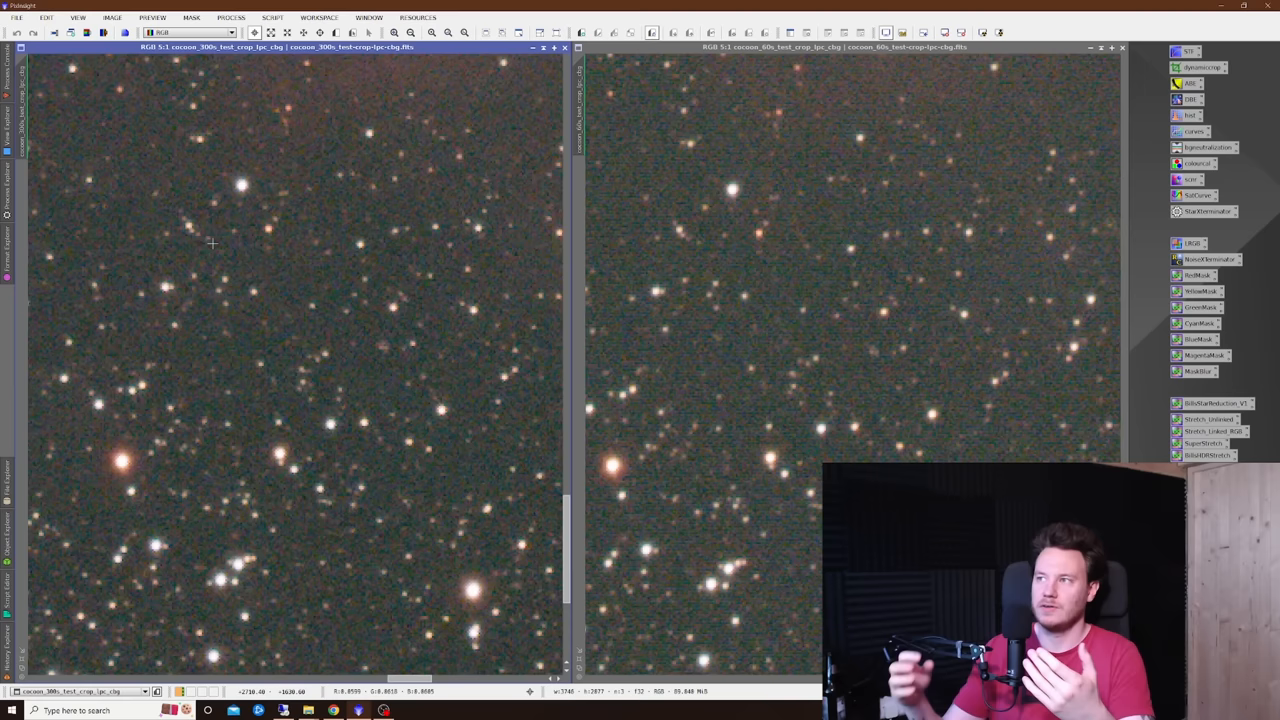
pyautogui.moveTo(744, 399)
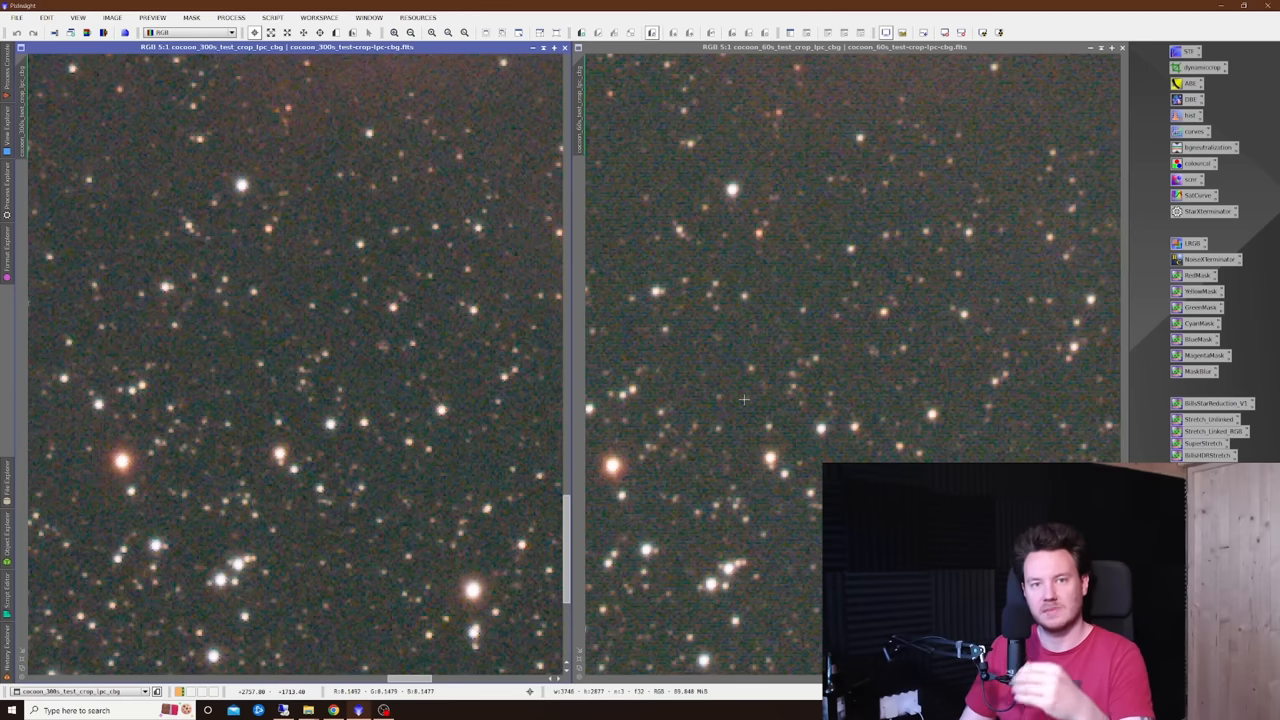
pyautogui.moveTo(424, 354)
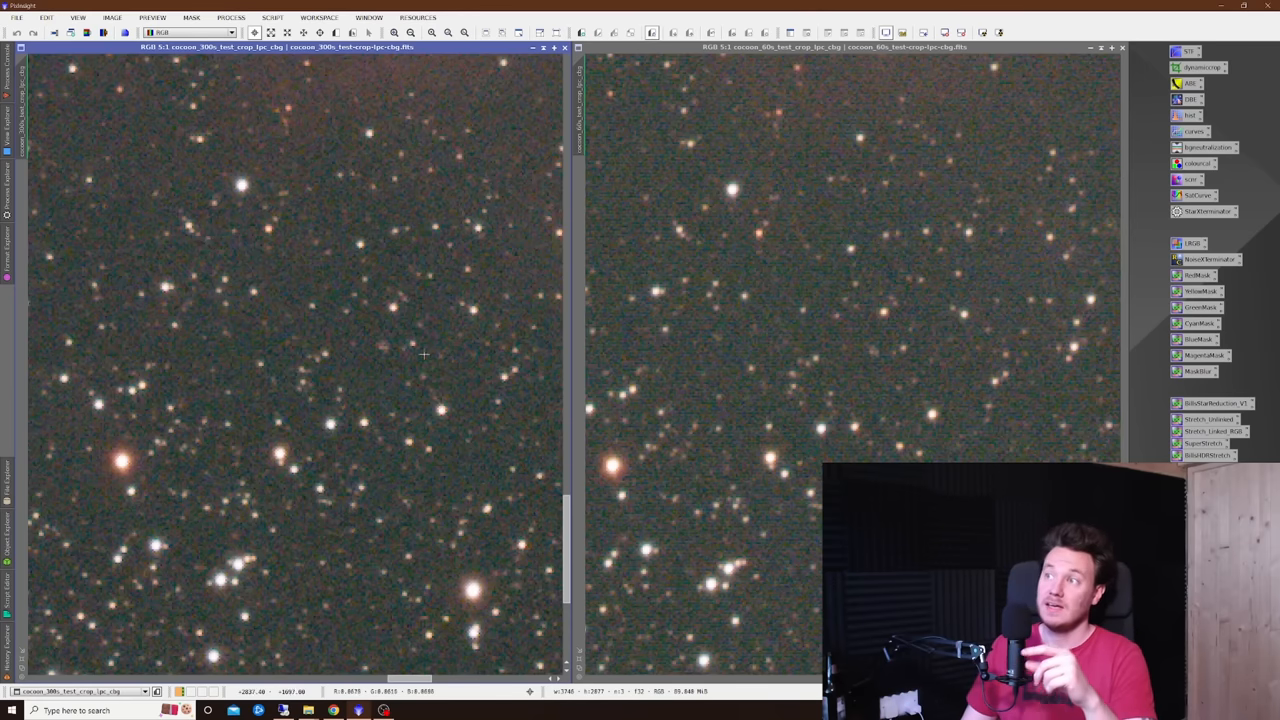
pyautogui.moveTo(402, 373)
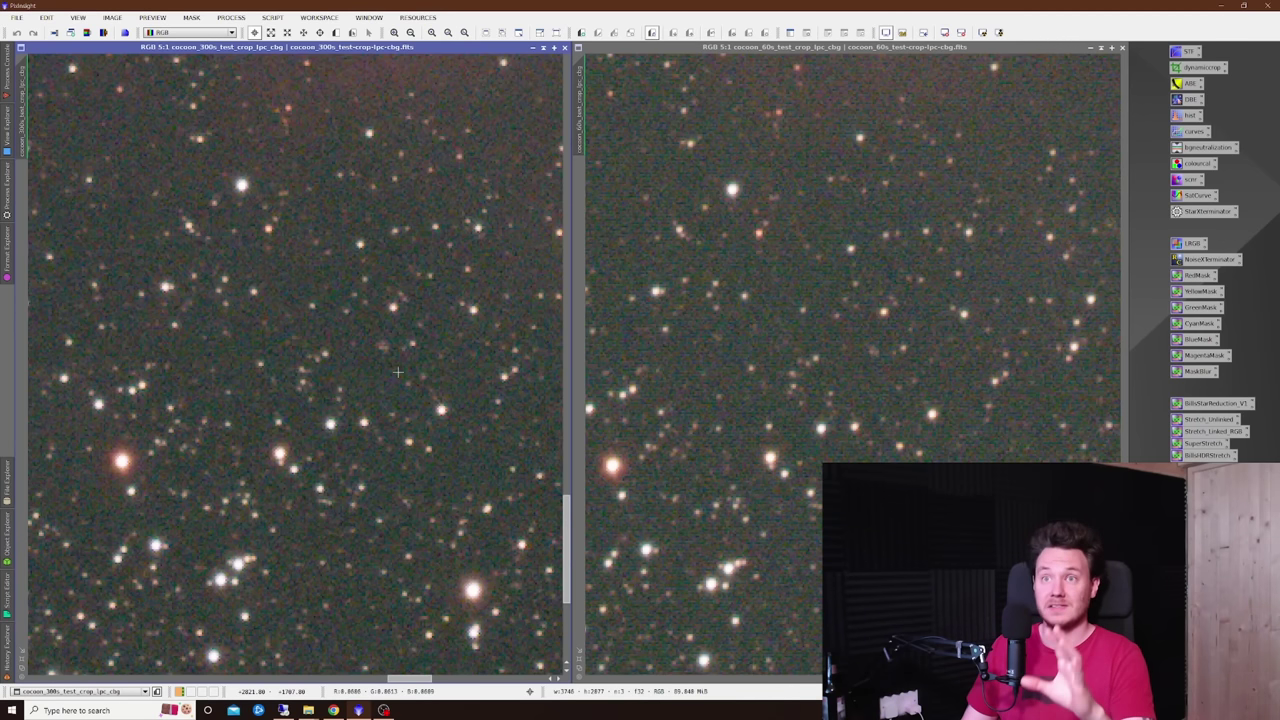
pyautogui.moveTo(370, 381)
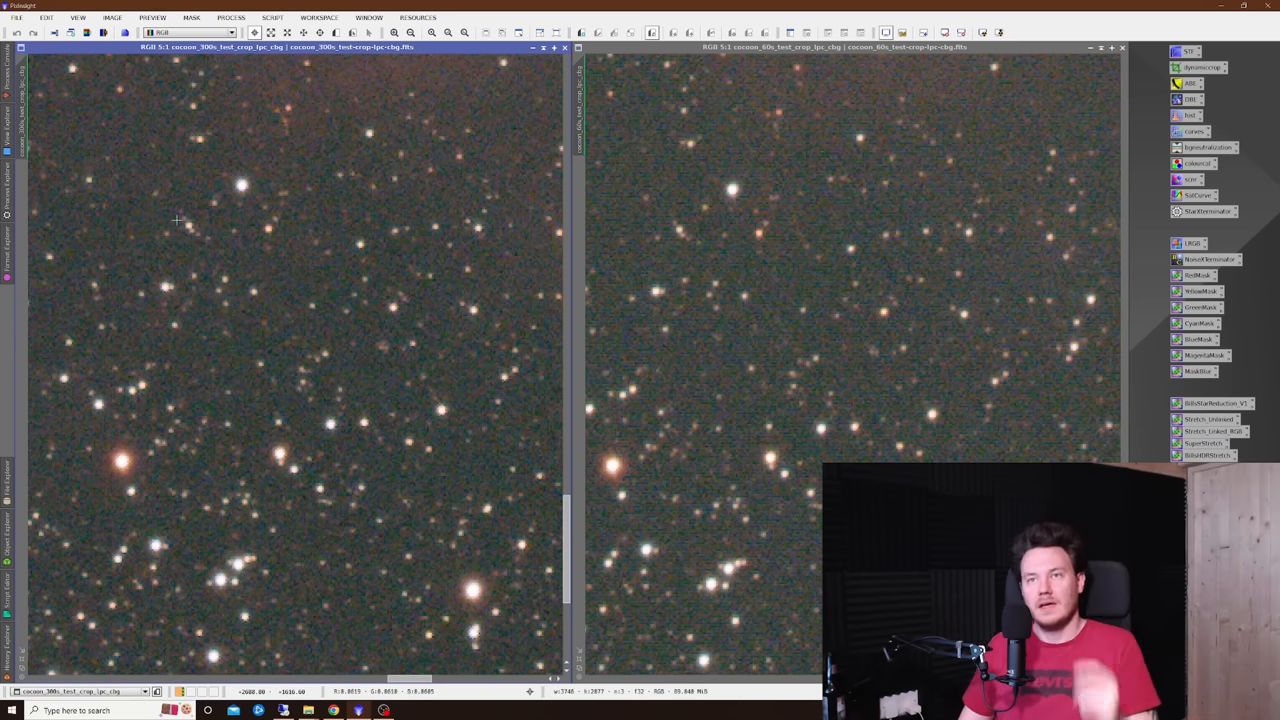
pyautogui.moveTo(150, 187)
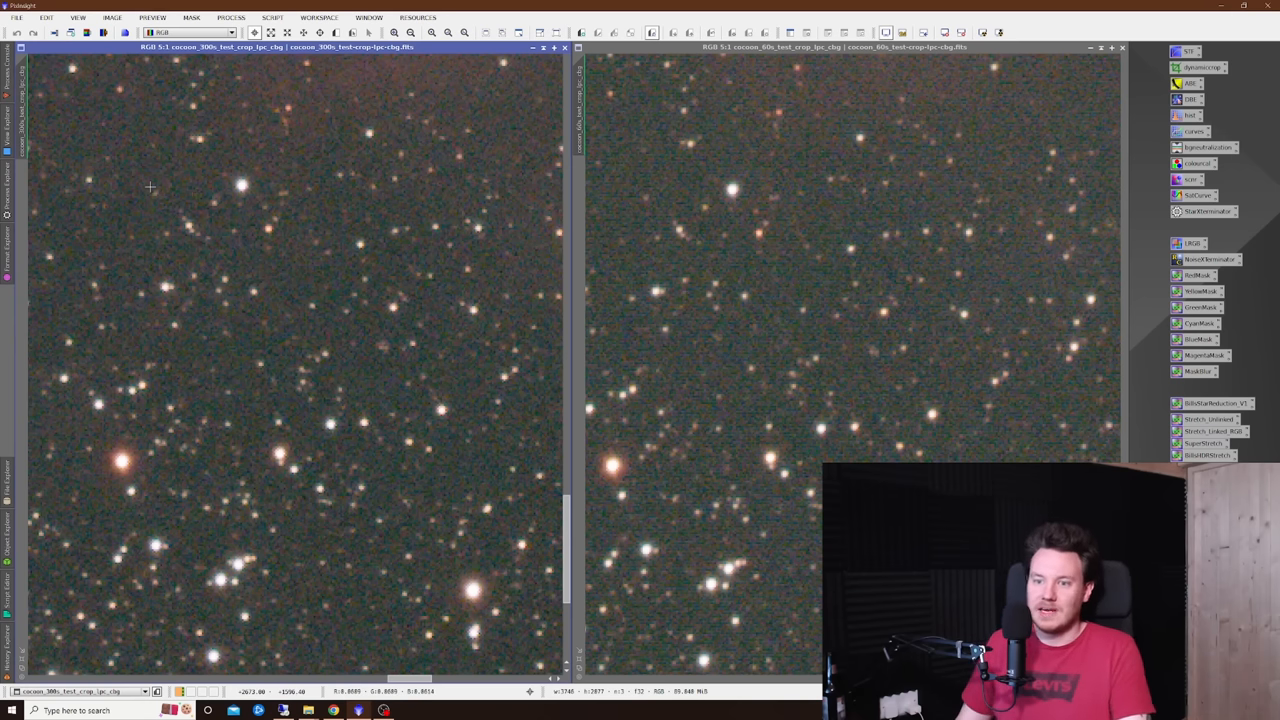
pyautogui.moveTo(178, 216)
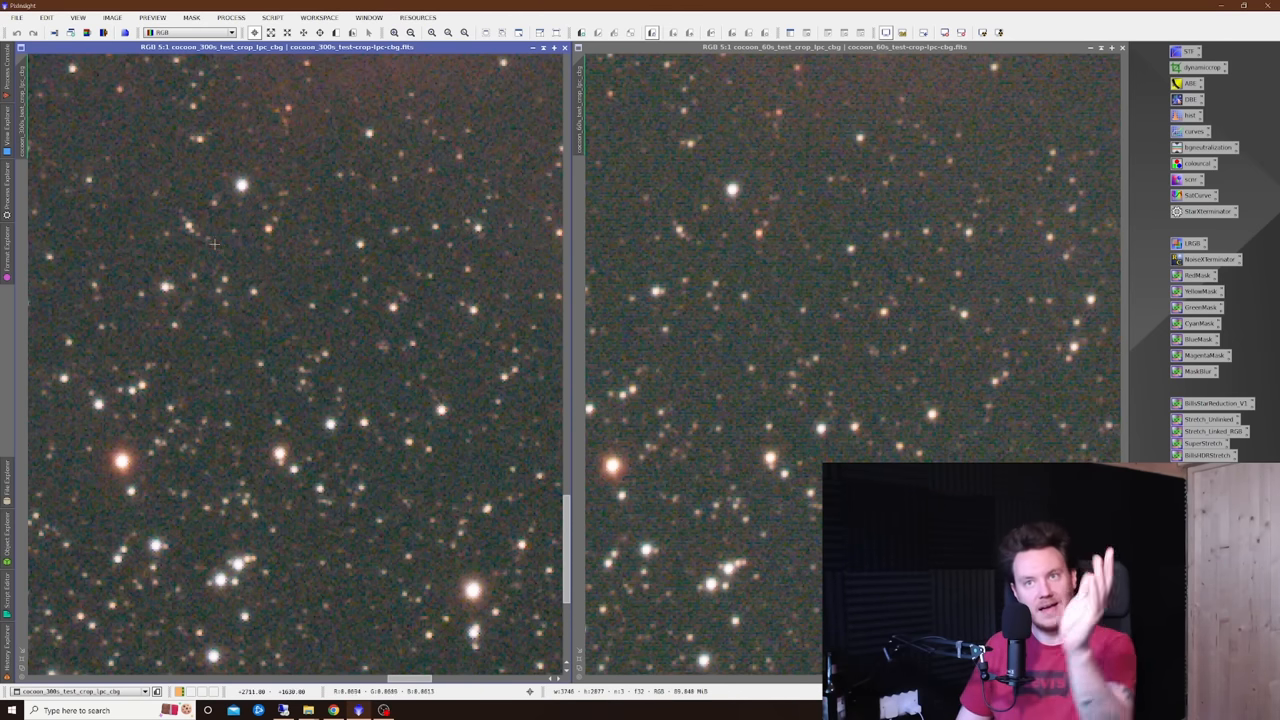
pyautogui.moveTo(351, 243)
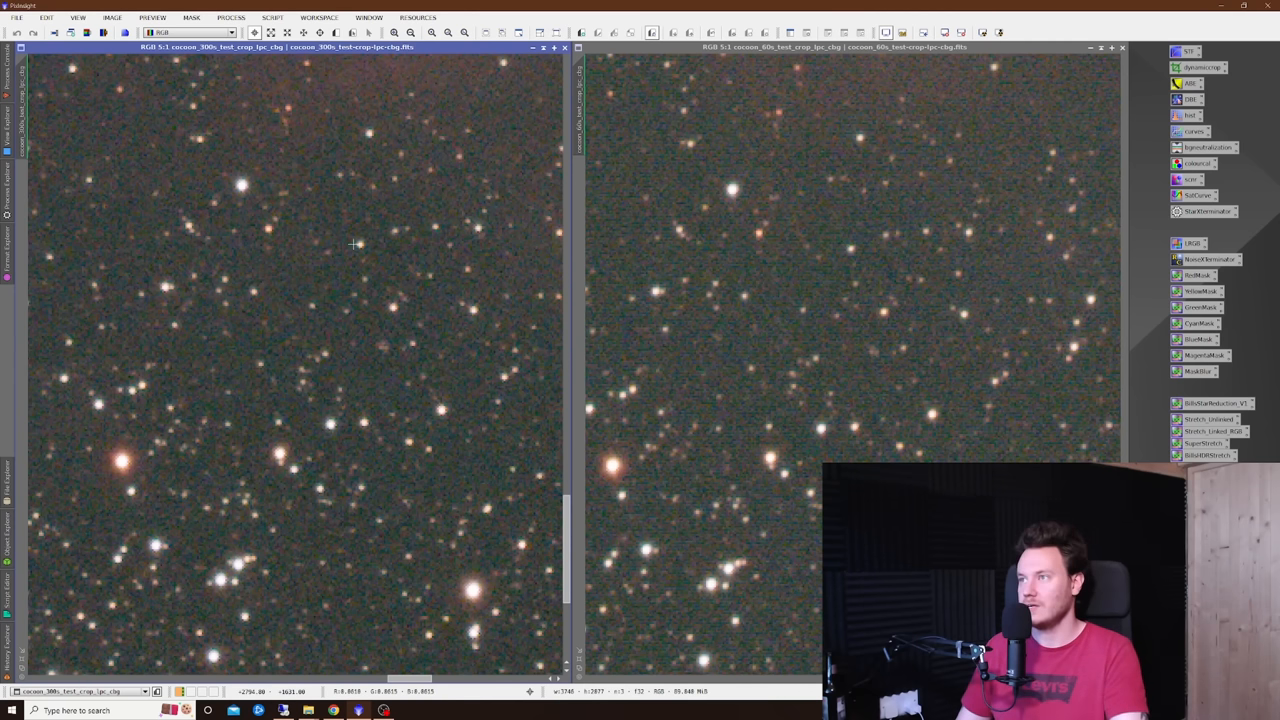
pyautogui.moveTo(670, 220)
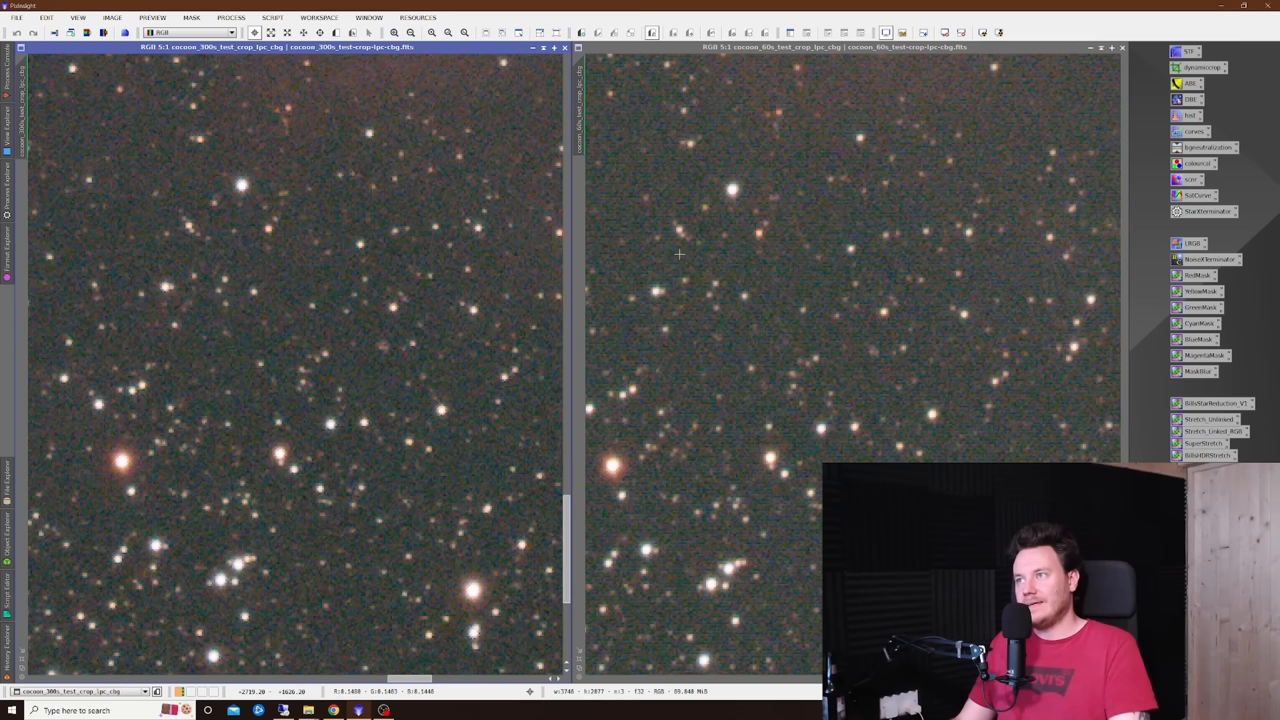
pyautogui.moveTo(355, 296)
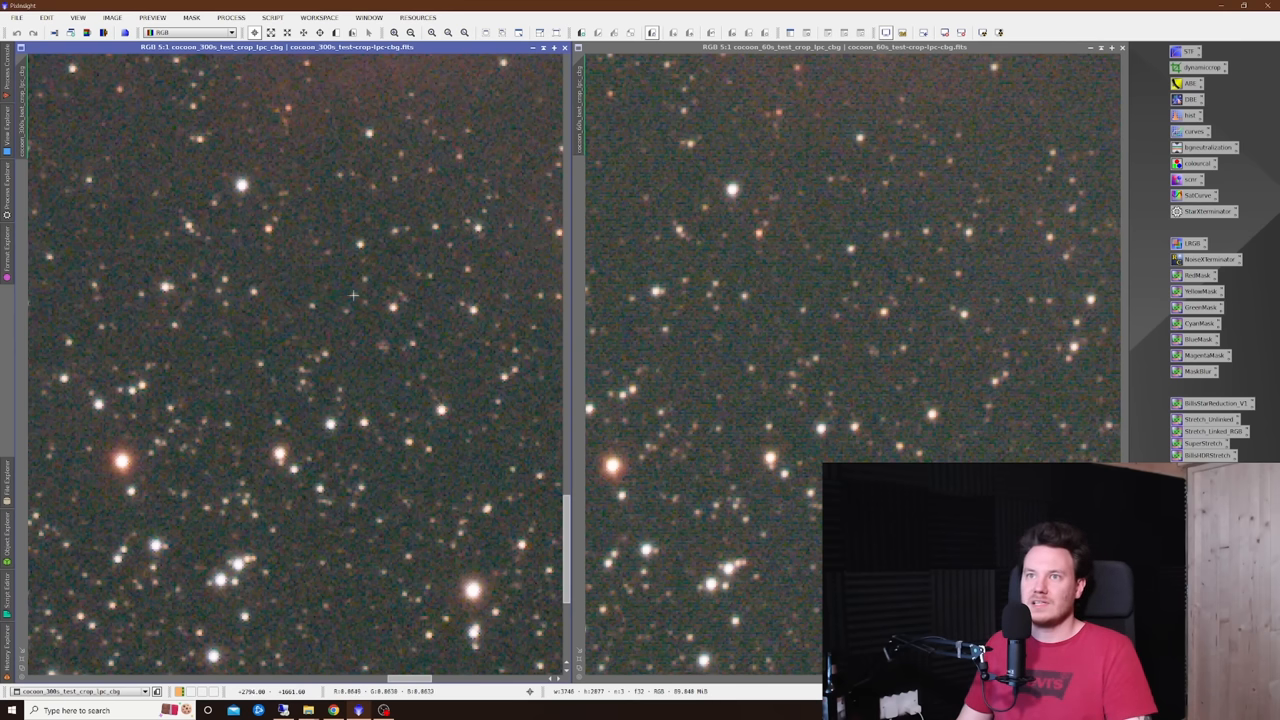
pyautogui.moveTo(339, 320)
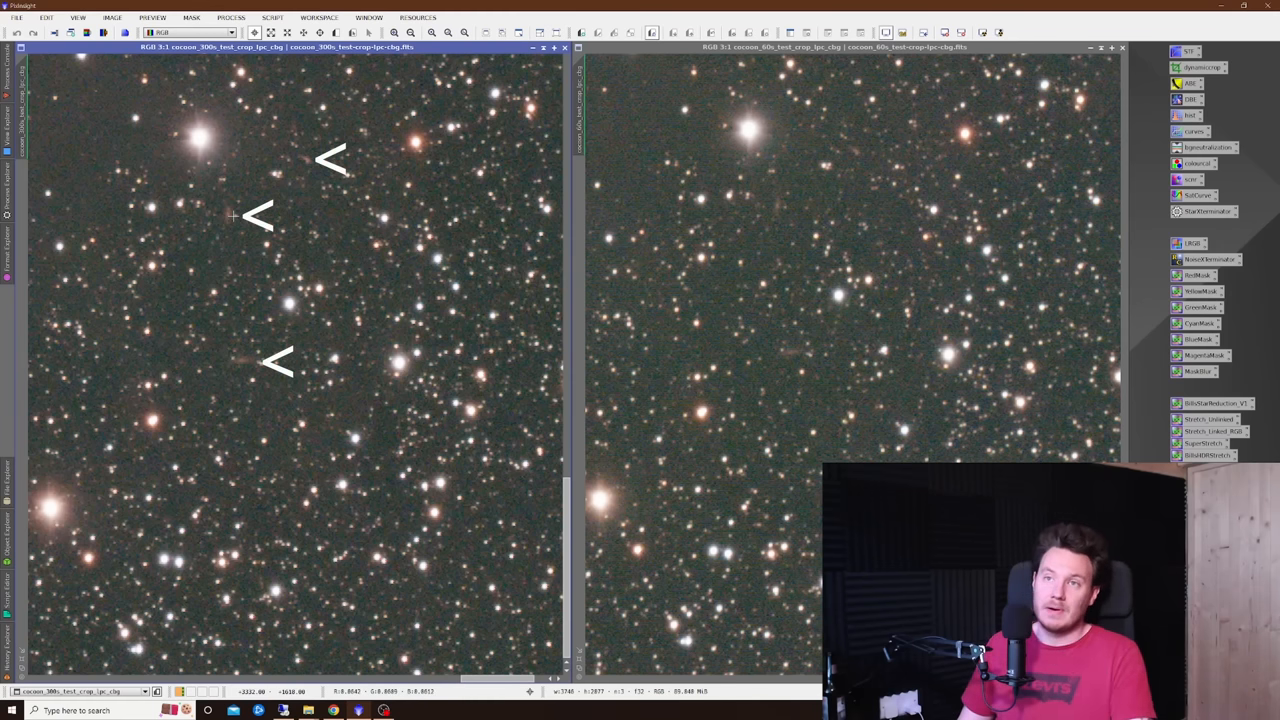
pyautogui.moveTo(288, 153)
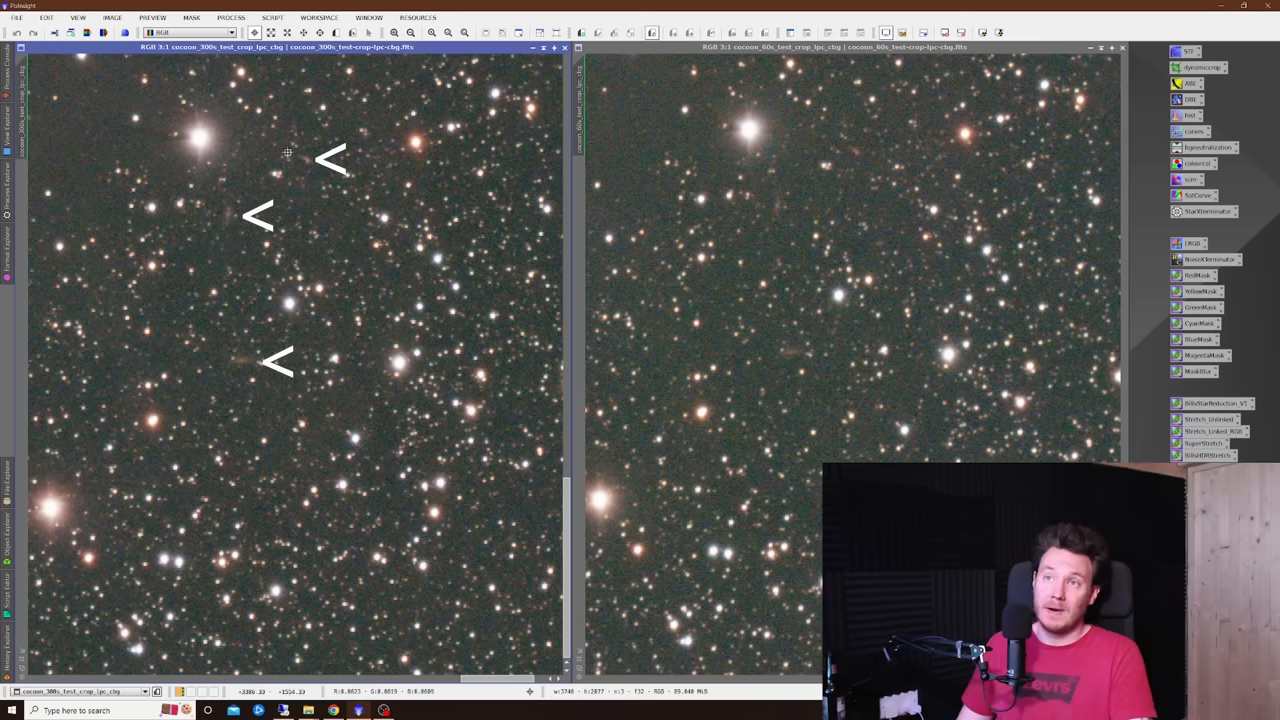
pyautogui.moveTo(241, 360)
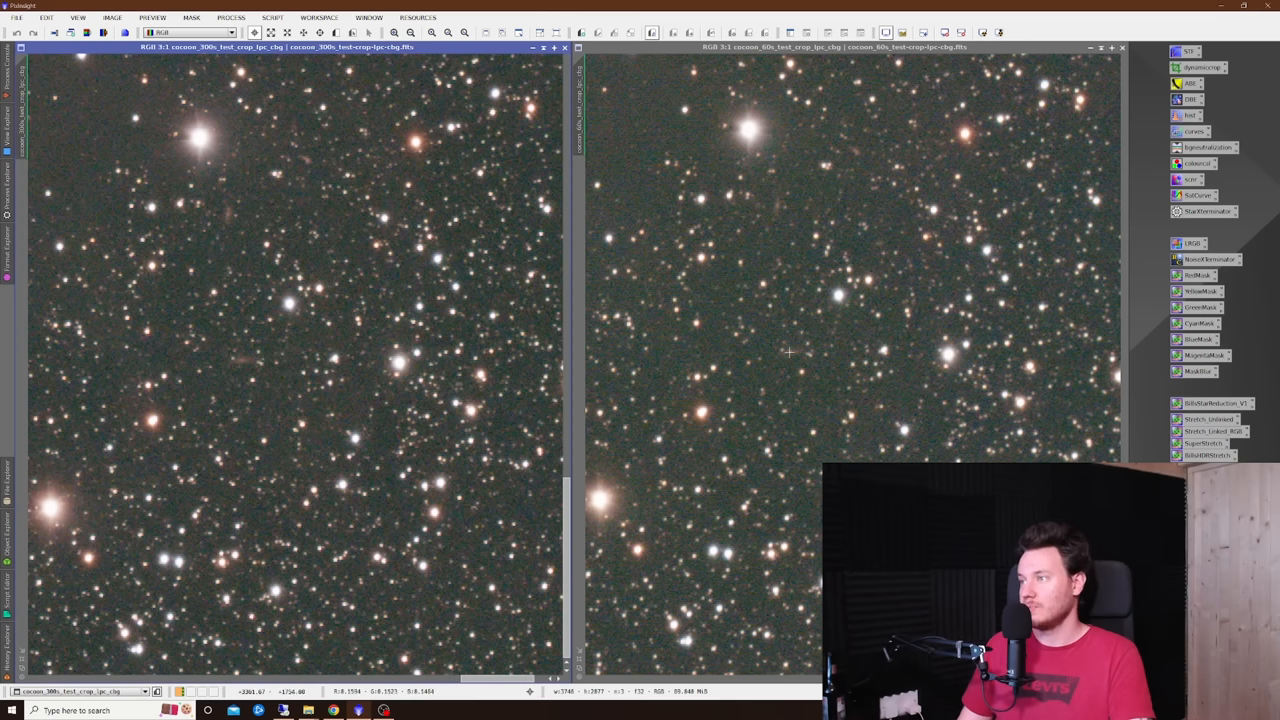
pyautogui.moveTo(251, 257)
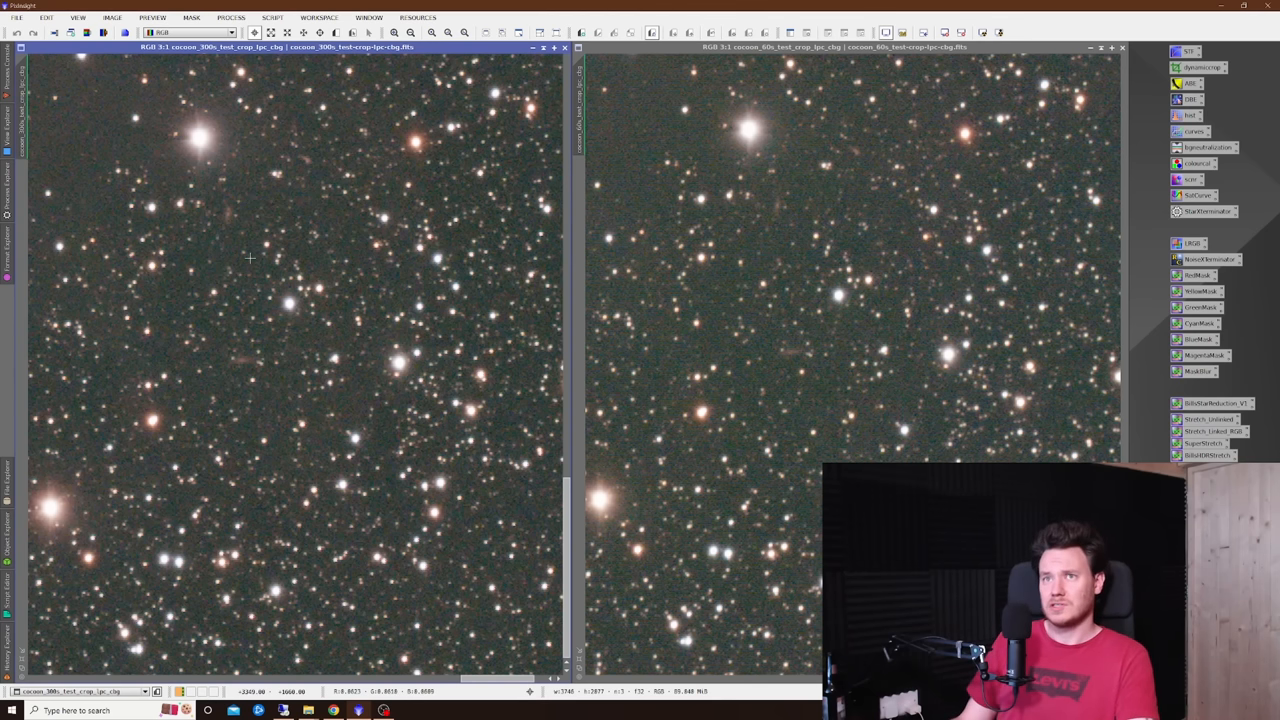
pyautogui.moveTo(313, 375)
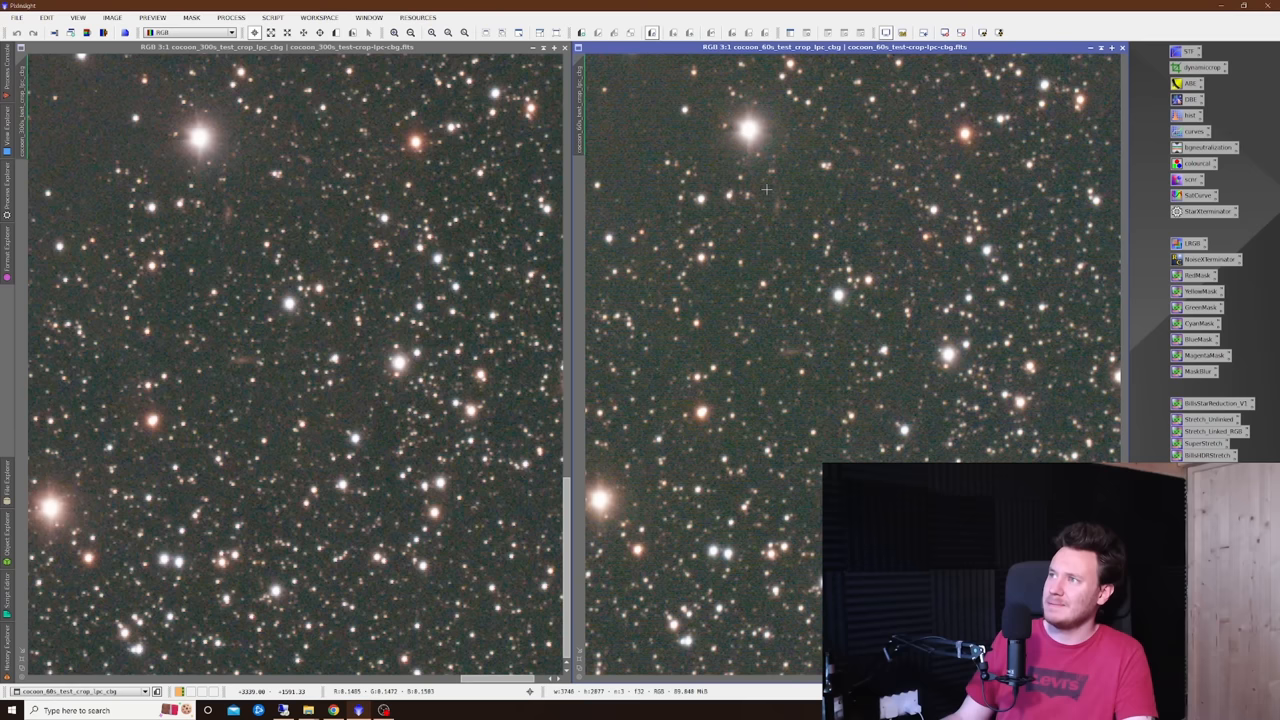
pyautogui.moveTo(402, 333)
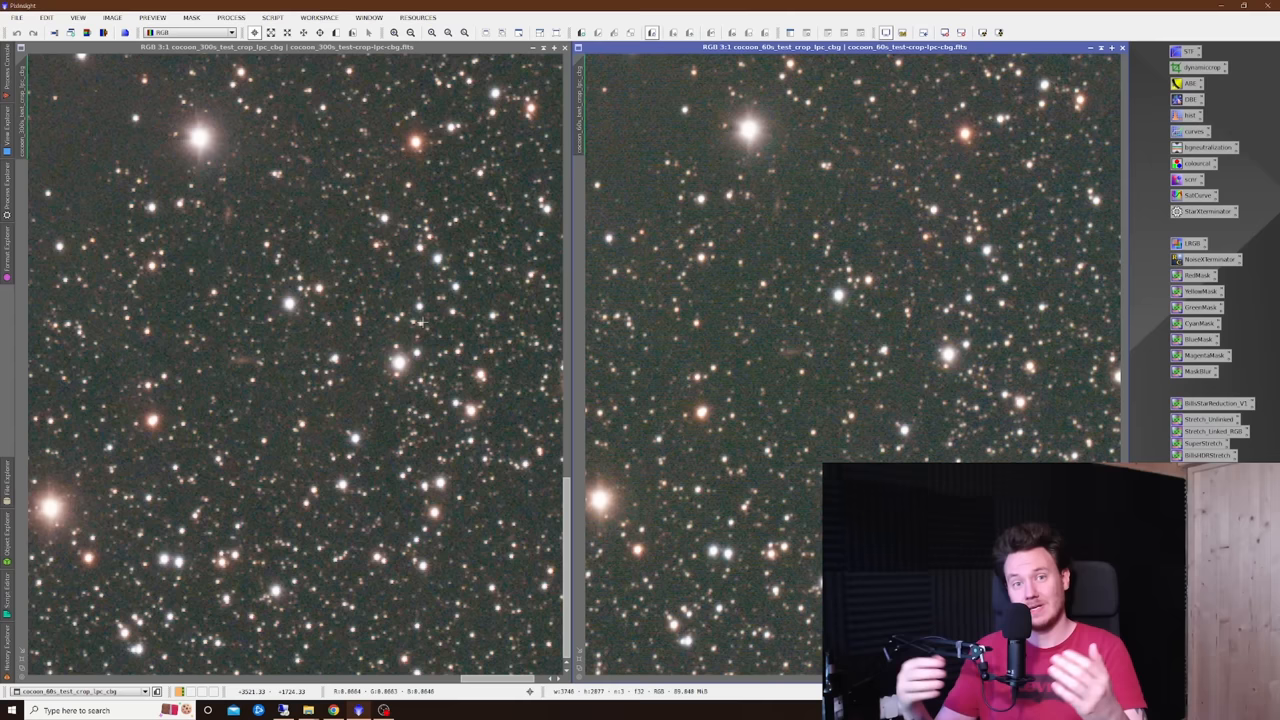
pyautogui.moveTo(467, 245)
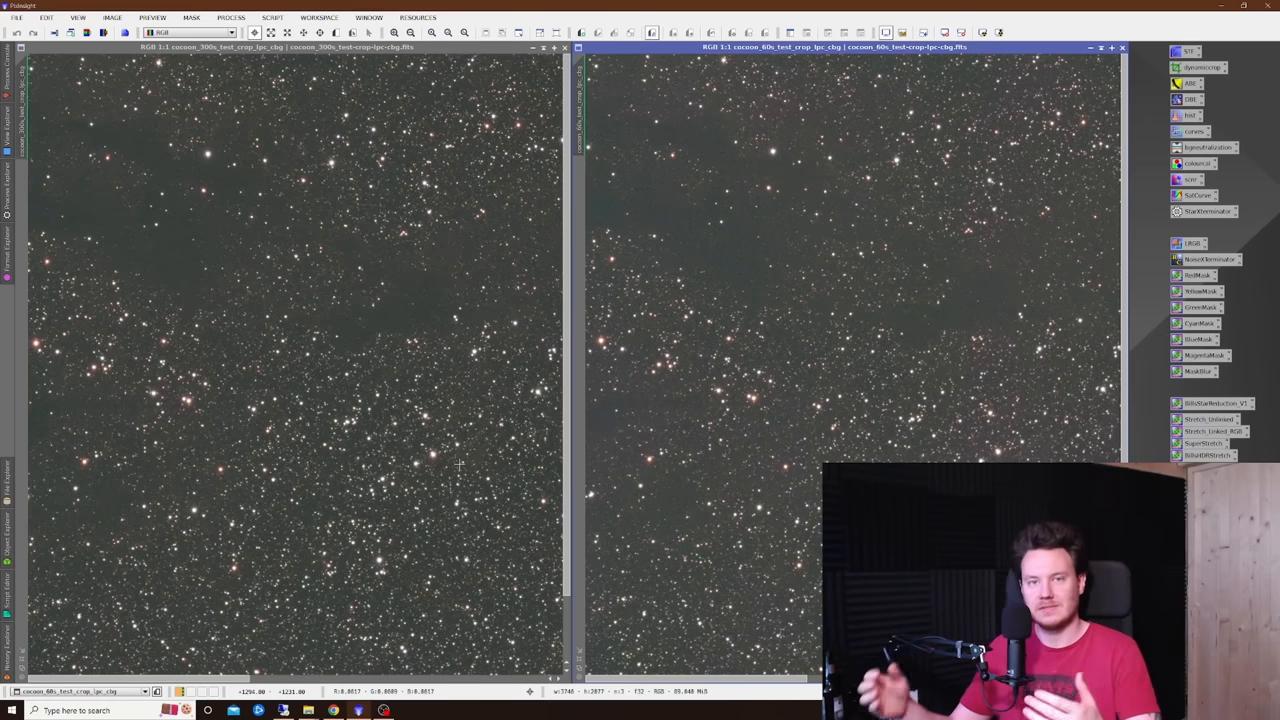
pyautogui.moveTo(424, 476)
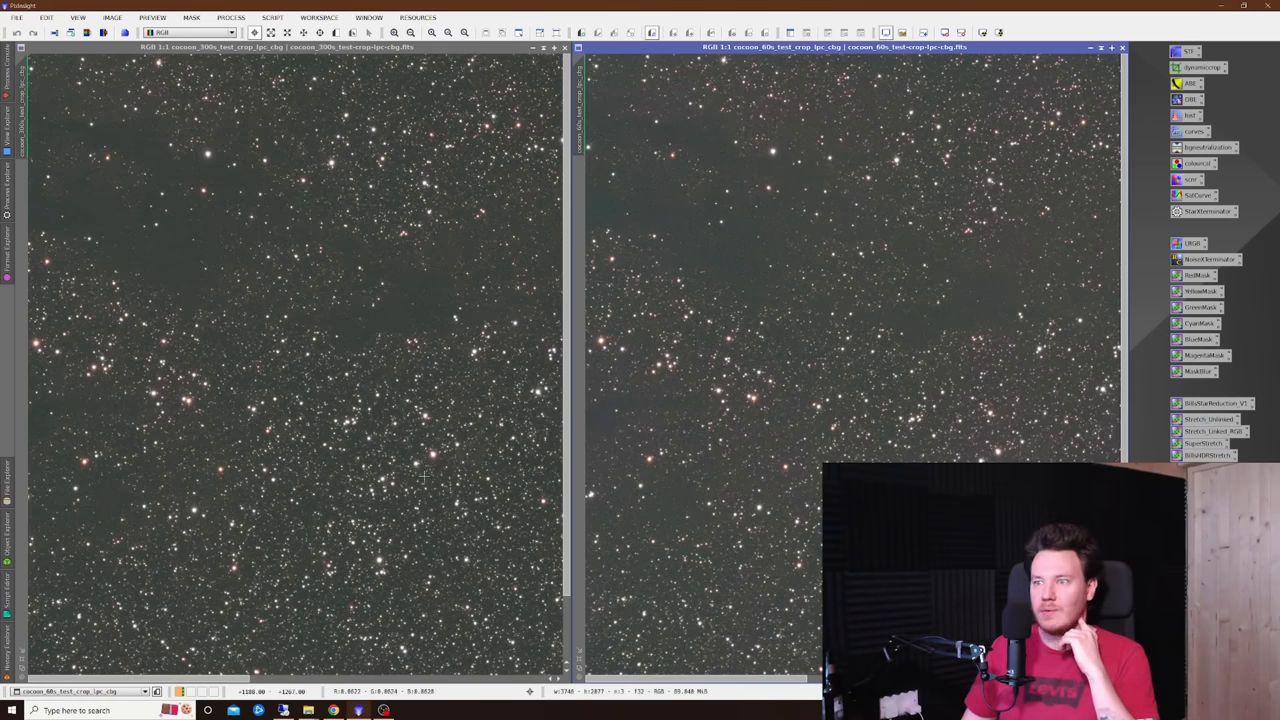